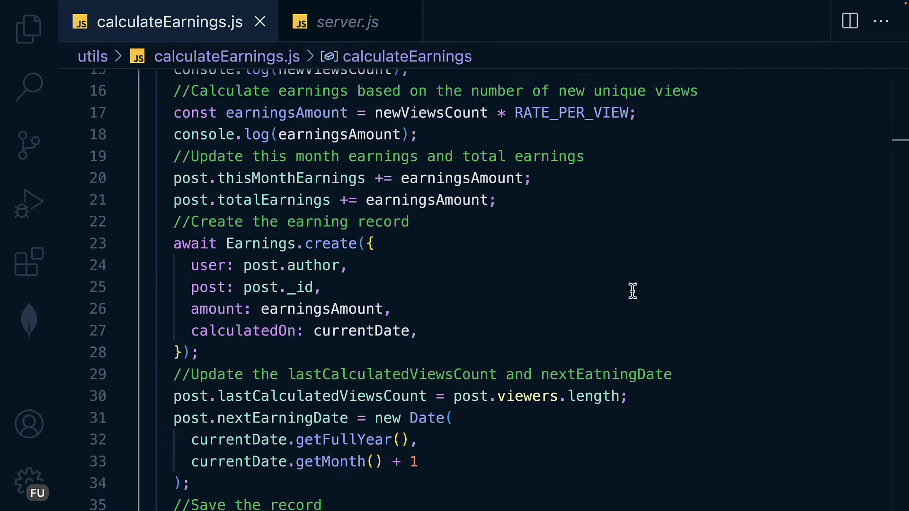
Switch to server.js and view the running server's output in the terminal.
click(325, 287)
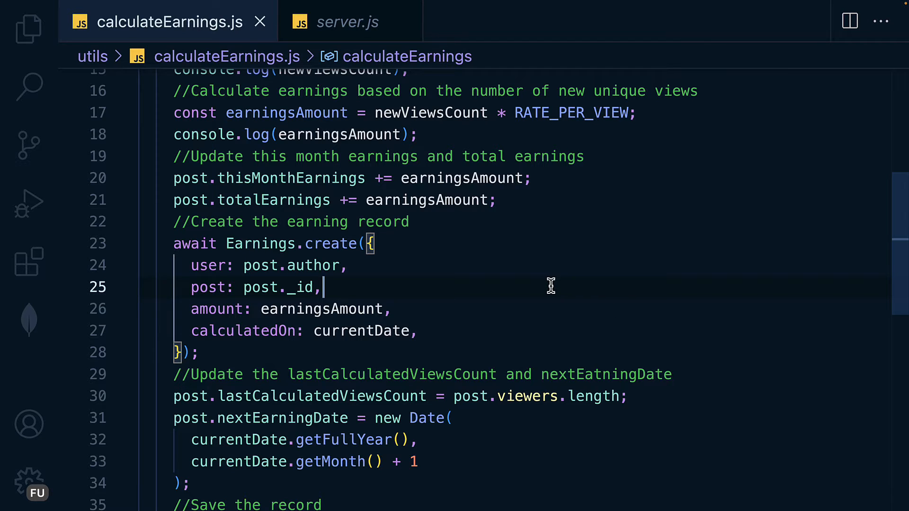
mouse_move(519, 282)
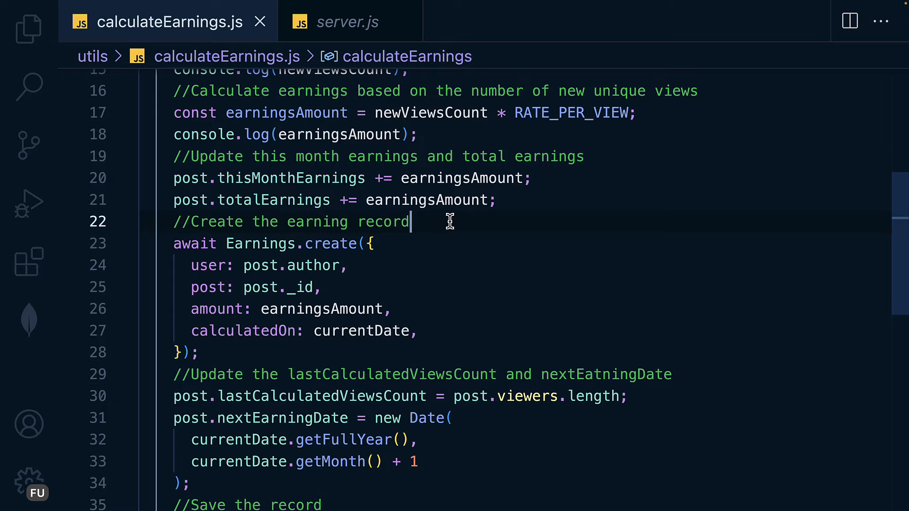
mouse_move(347, 22)
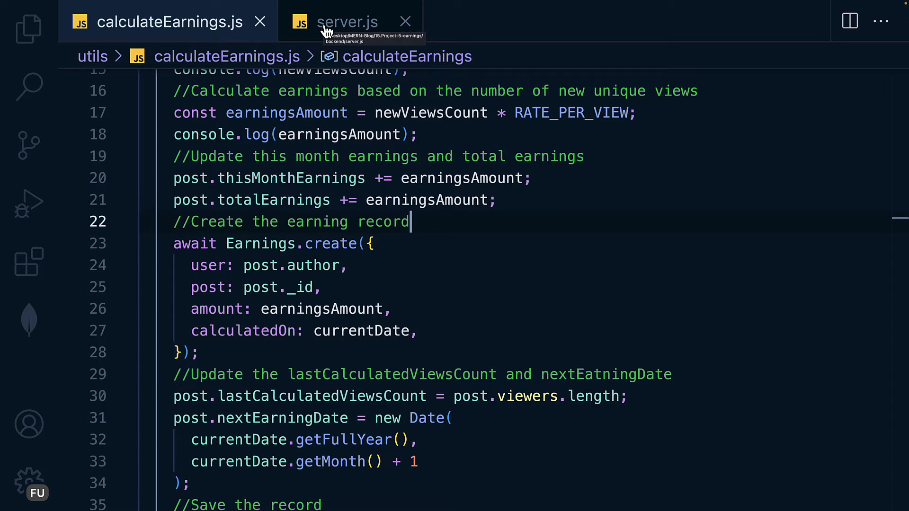
click(346, 22)
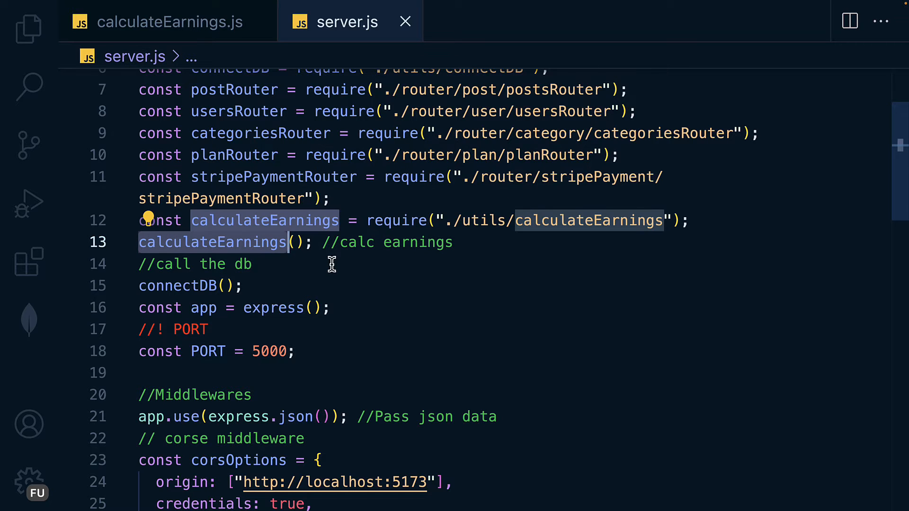
mouse_move(284, 265)
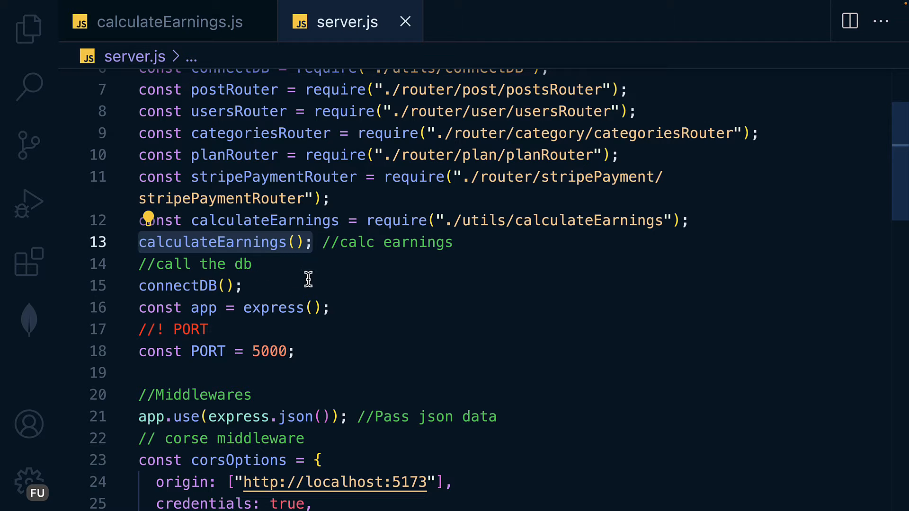
mouse_move(307, 279)
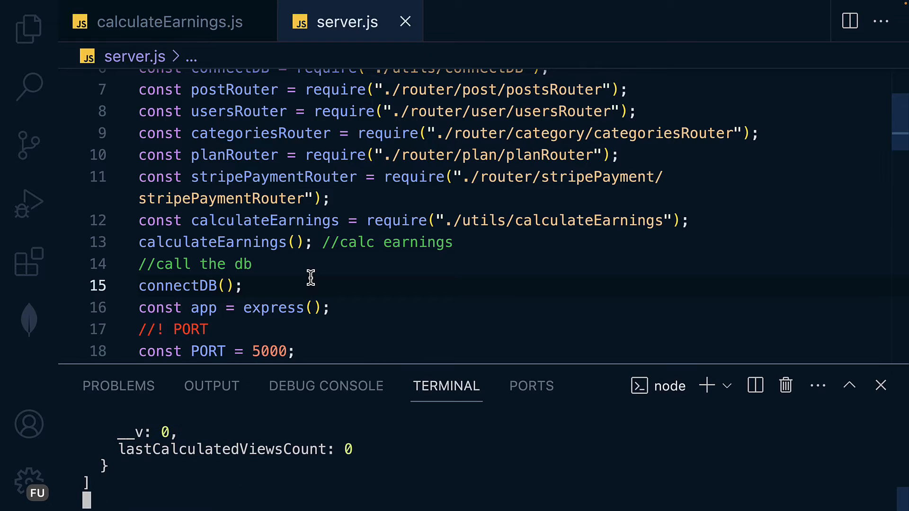
Stop the node server with Ctrl+C and run npm i node-cron.
key(ctrl+c)
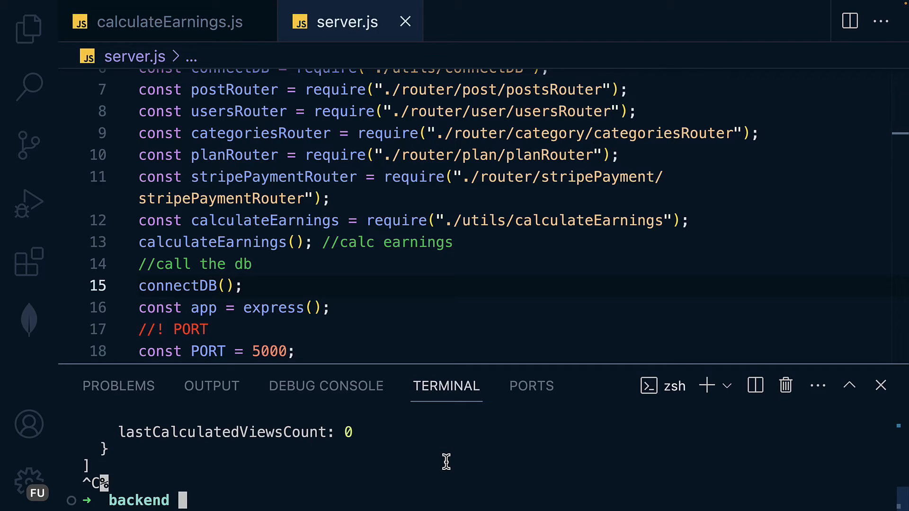
text(npm i node-)
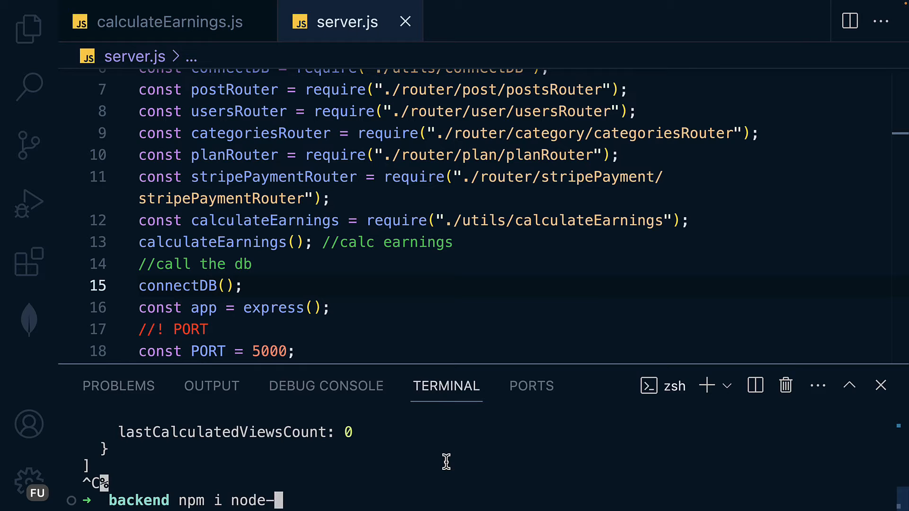
text(cron)
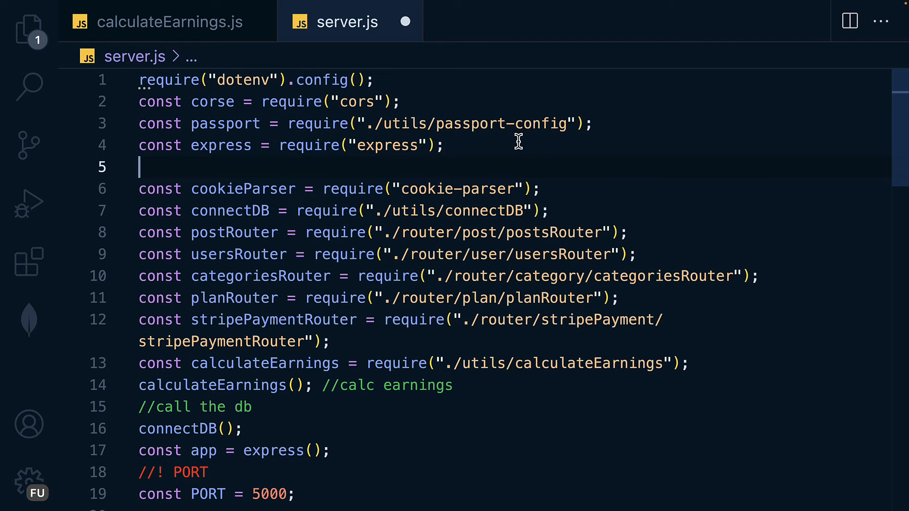
Add const cron = require('node-cron') and clear the direct calculateEarnings() call.
text(const cron = require(')
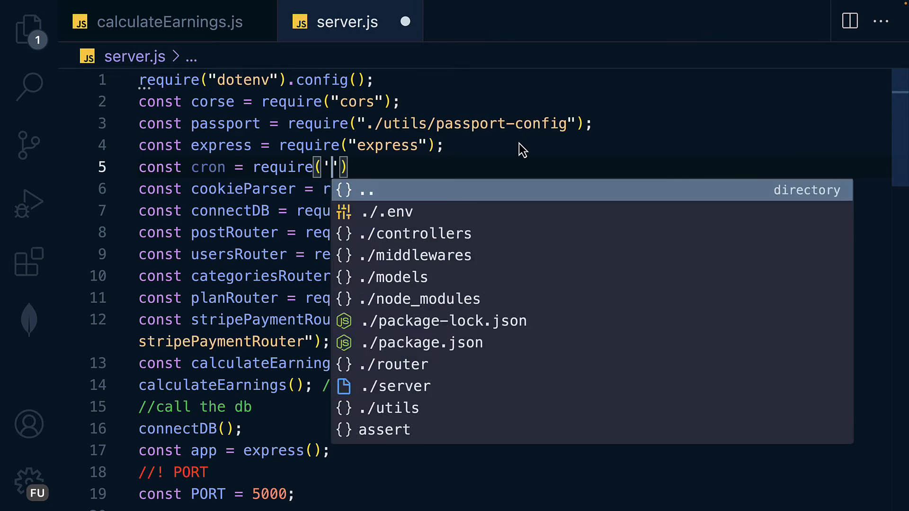
text(node-cron)
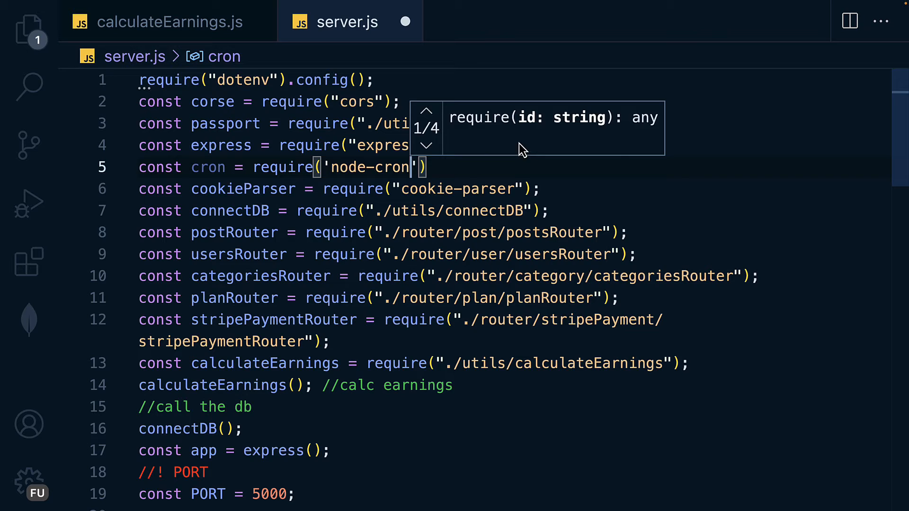
scroll(down, 3)
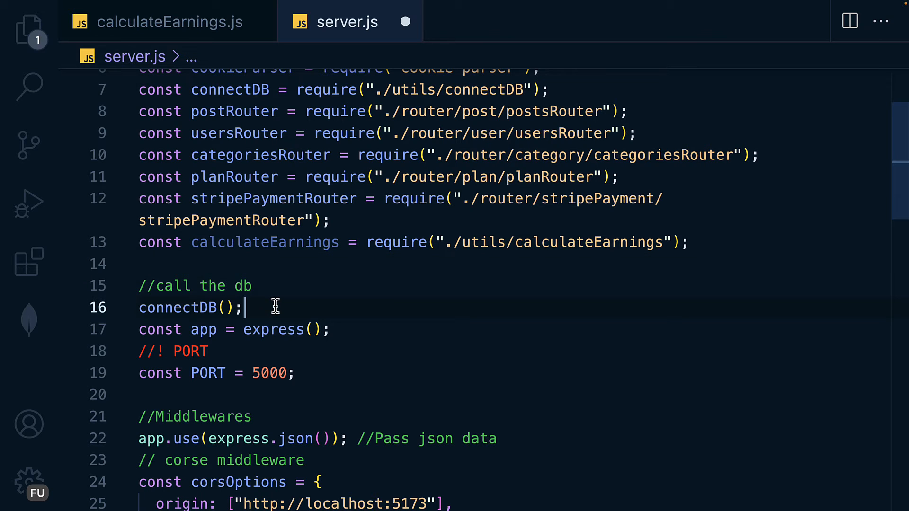
Paste calculateEarnings(); //calc earnings under connectDB and add the monthly 23:59 schedule comment.
text(calculateEarnings(); //calc earnings)
text(..)
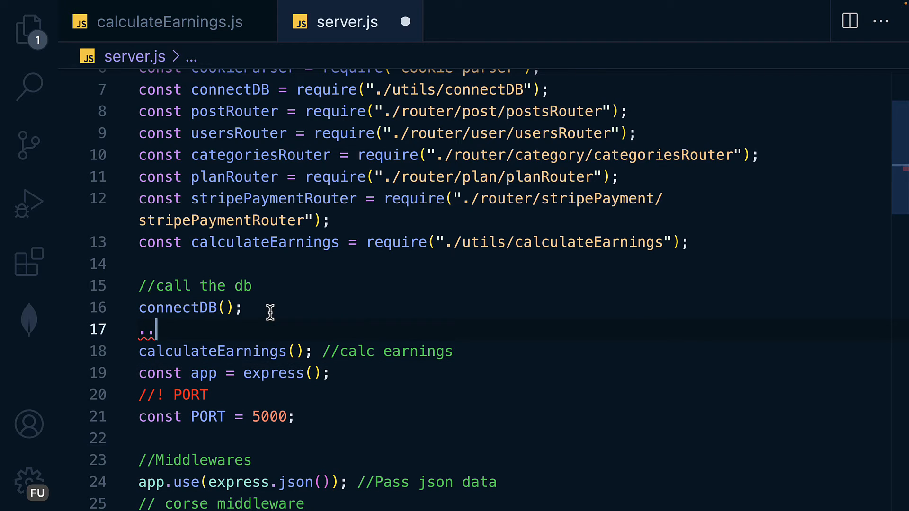
text(//)
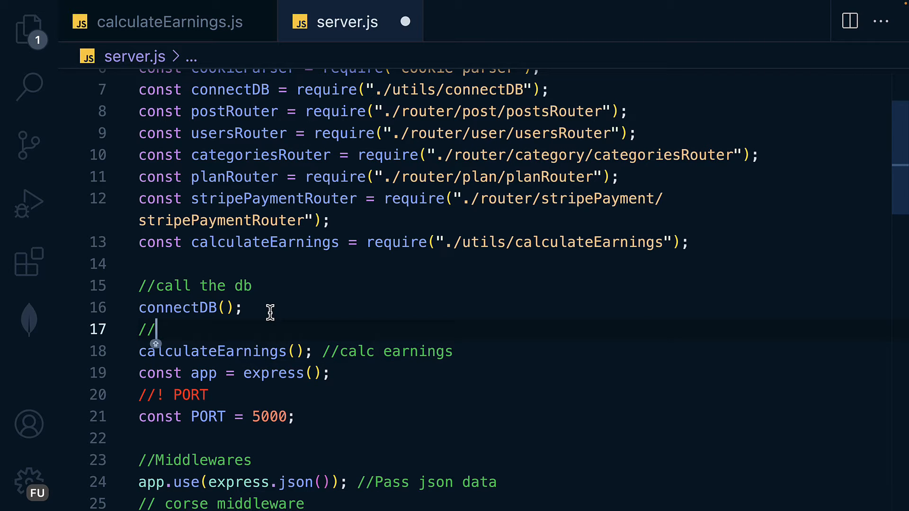
text(Schedule the task to run at 23:59 on the last day of every month)
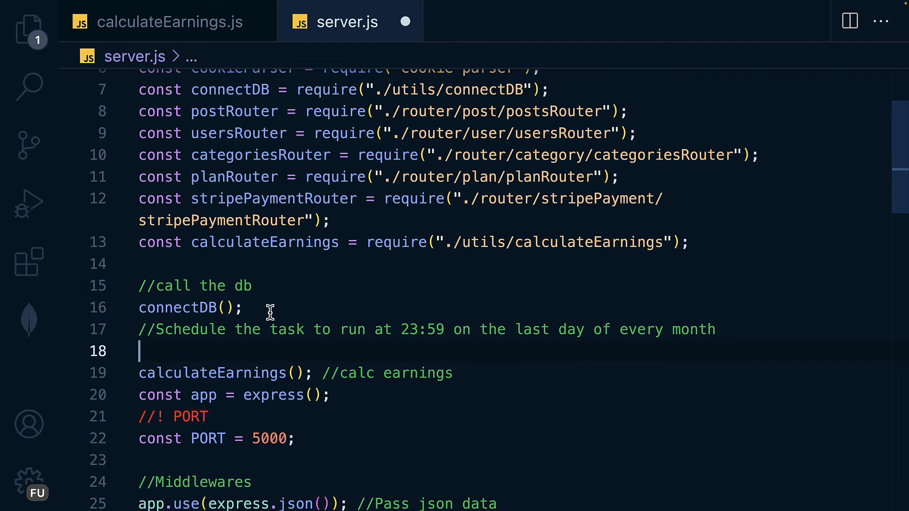
Begin an empty cron.schedule() call above calculateEarnings().
text(co)
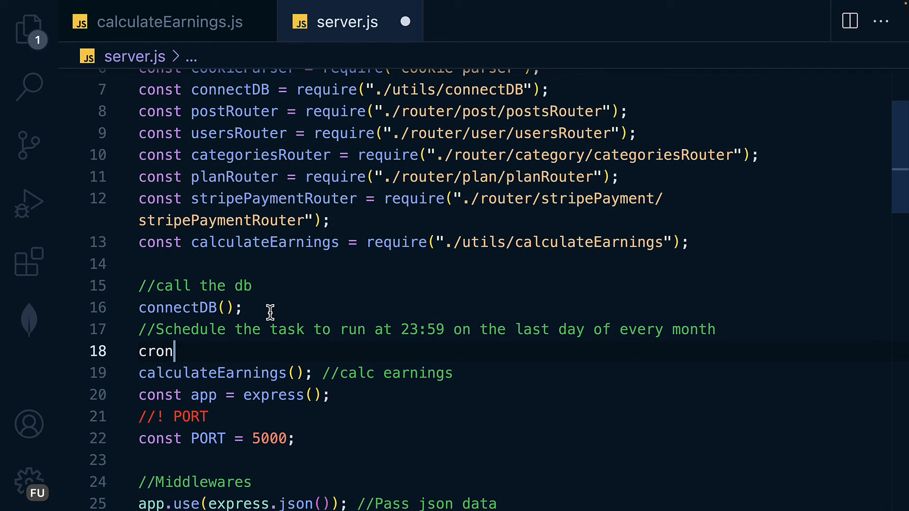
text(.schedule)
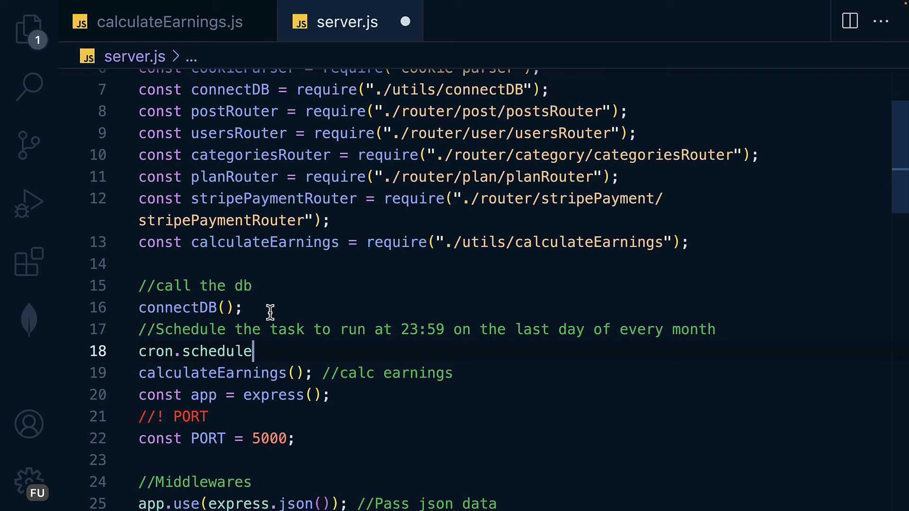
text(())
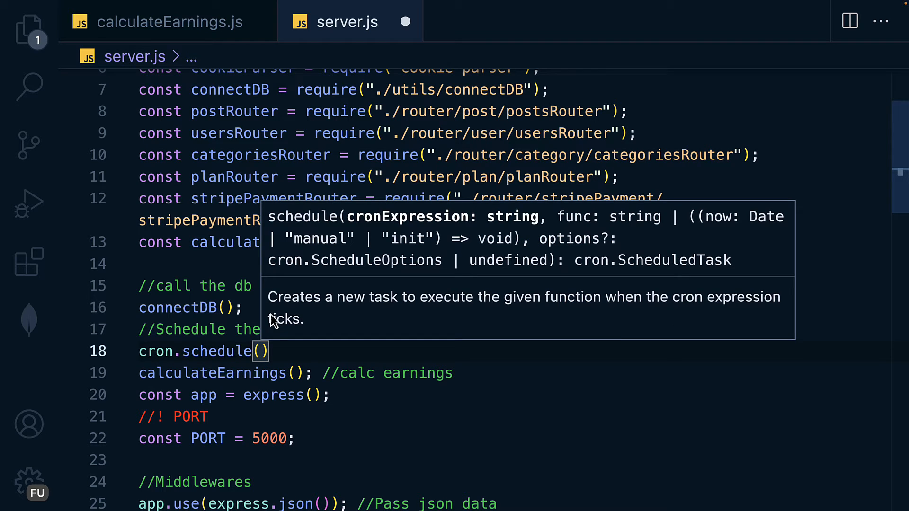
Enter the cron expression '59 23 L * * ' as the first argument.
text('')
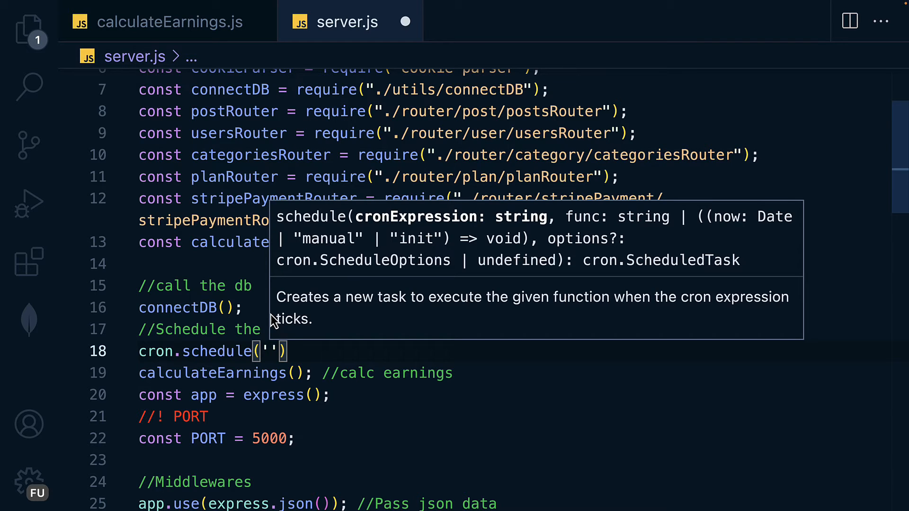
text(59)
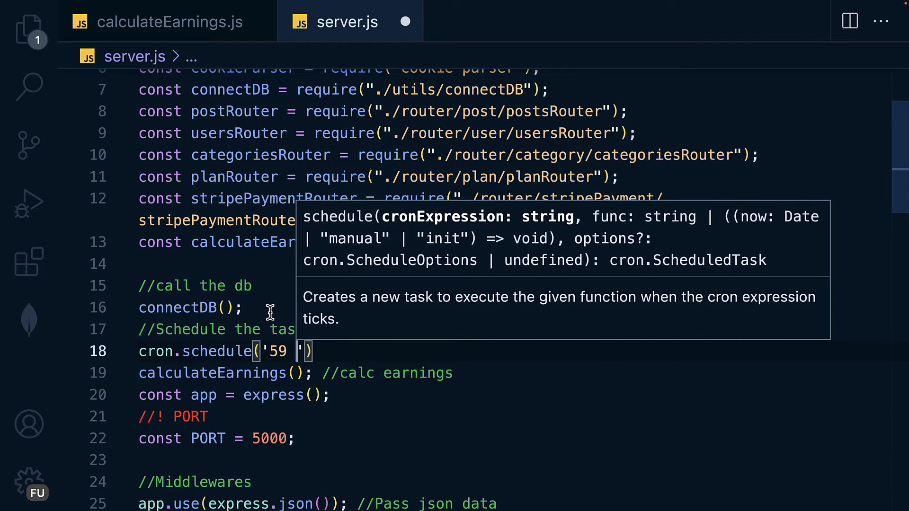
text(23 L)
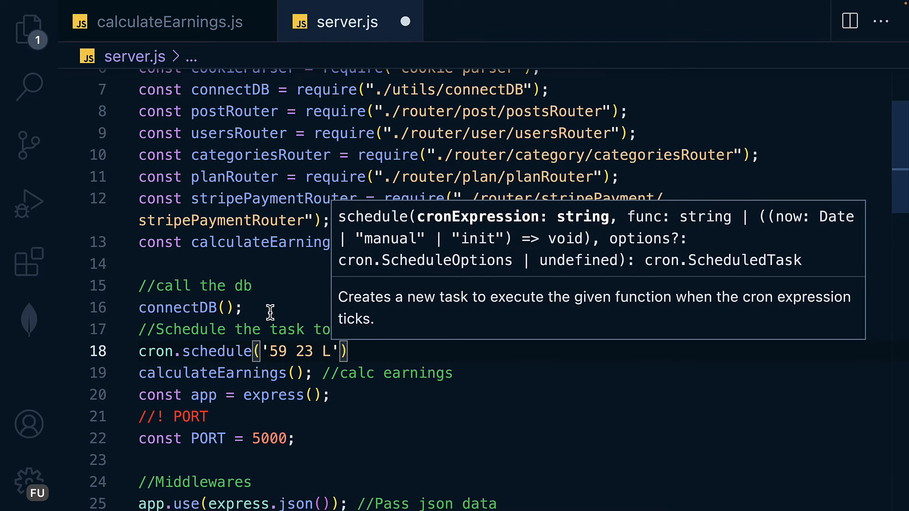
text(*)
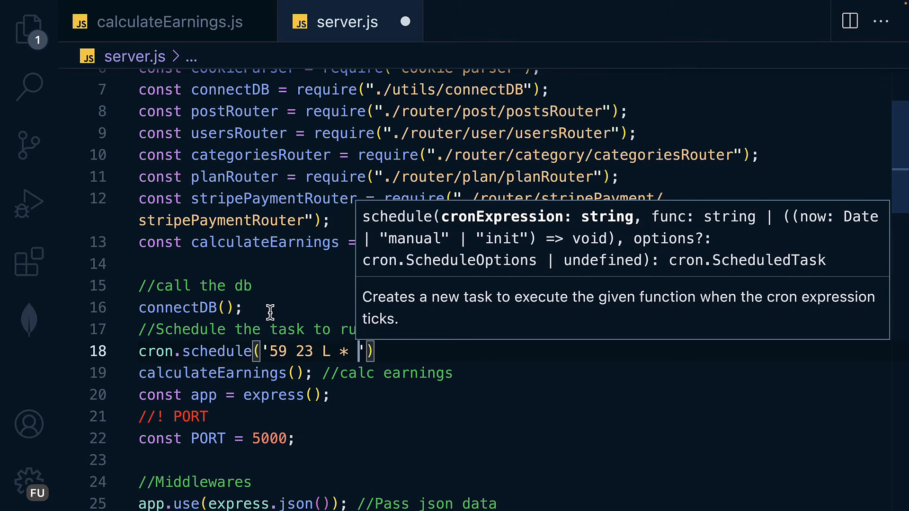
text(*)
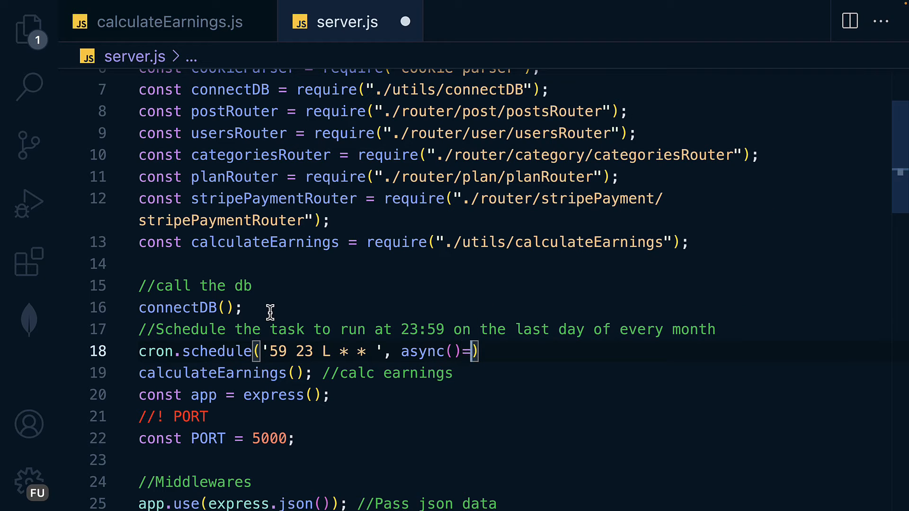
Add an empty async()=>{} callback and an empty {} options object as arguments.
text({)
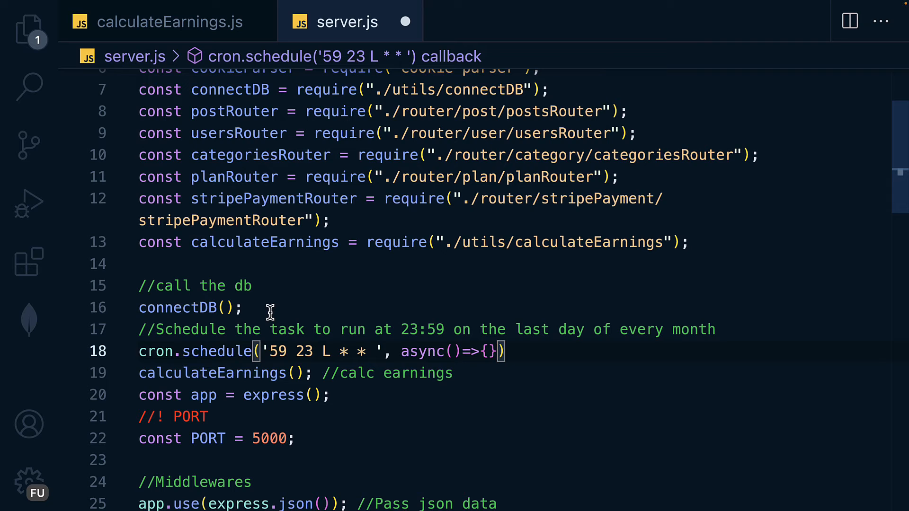
text(,)
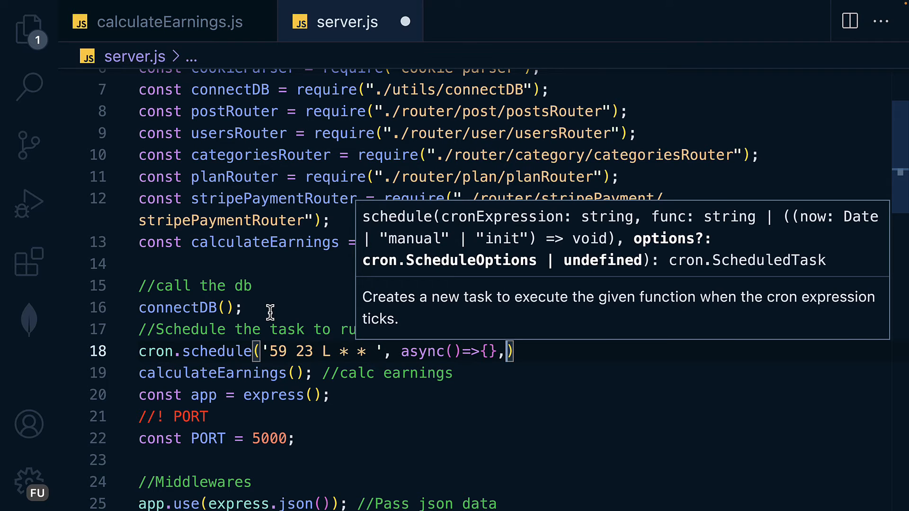
text({})
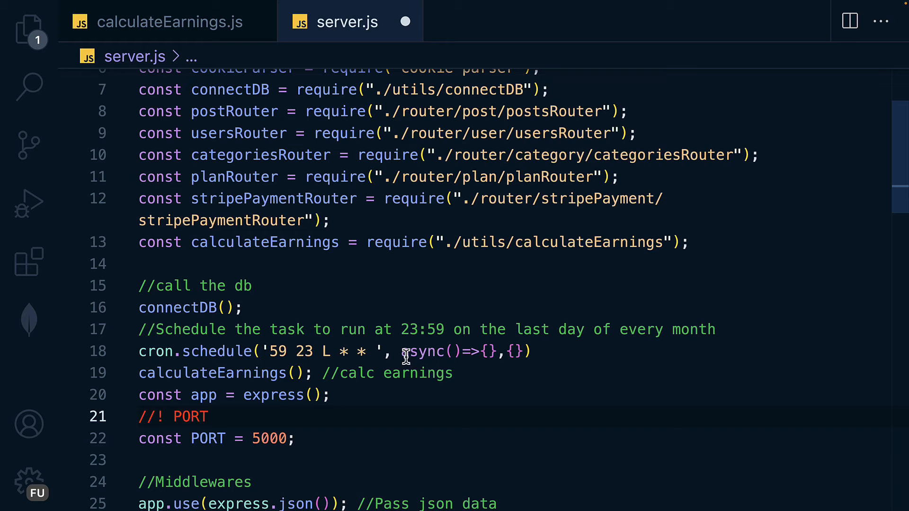
Move calculateEarnings() into the callback body and add scheduled: true to the options.
scroll(down, 3)
text(s)
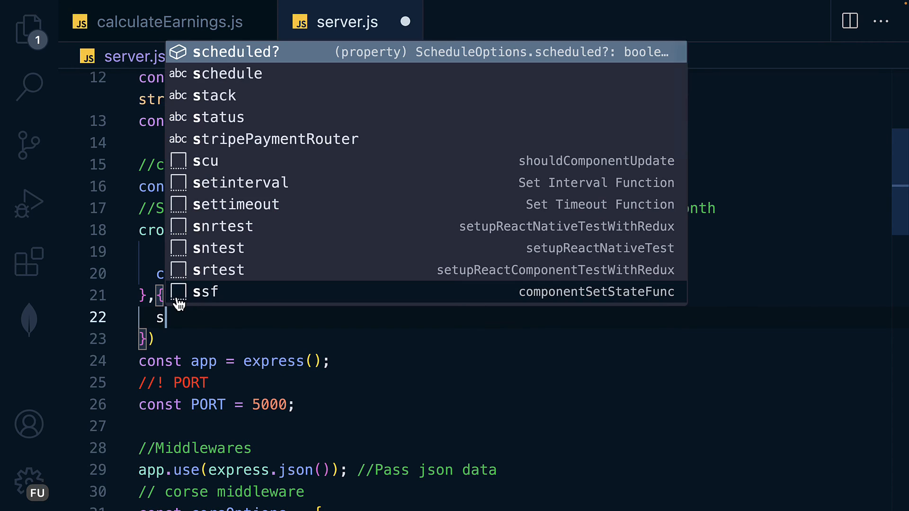
text(cheduled:)
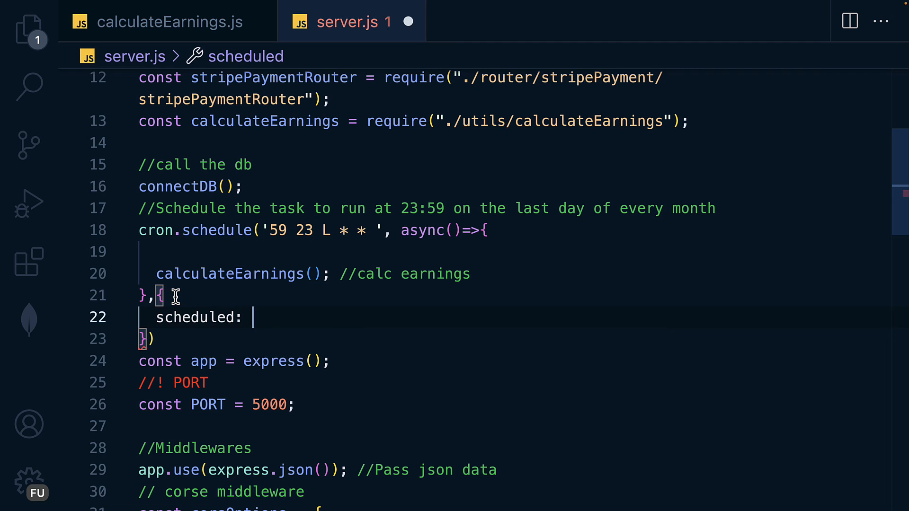
text(tr)
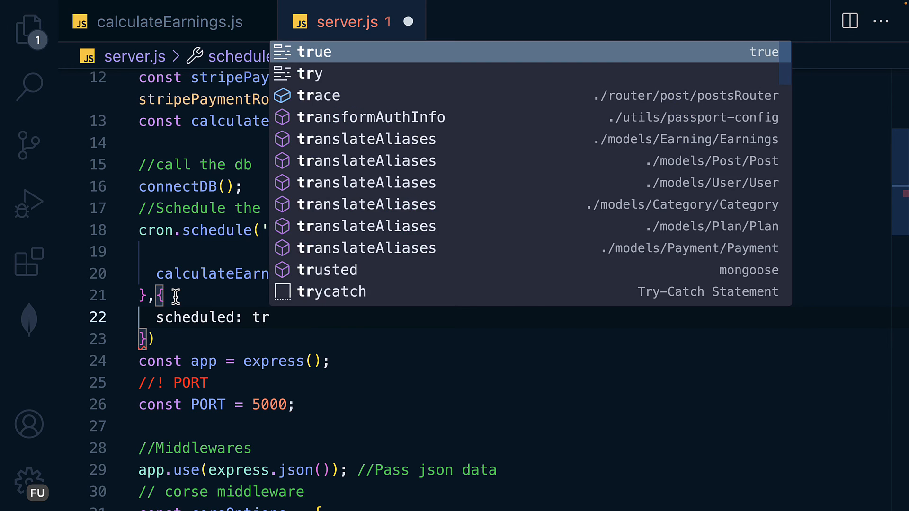